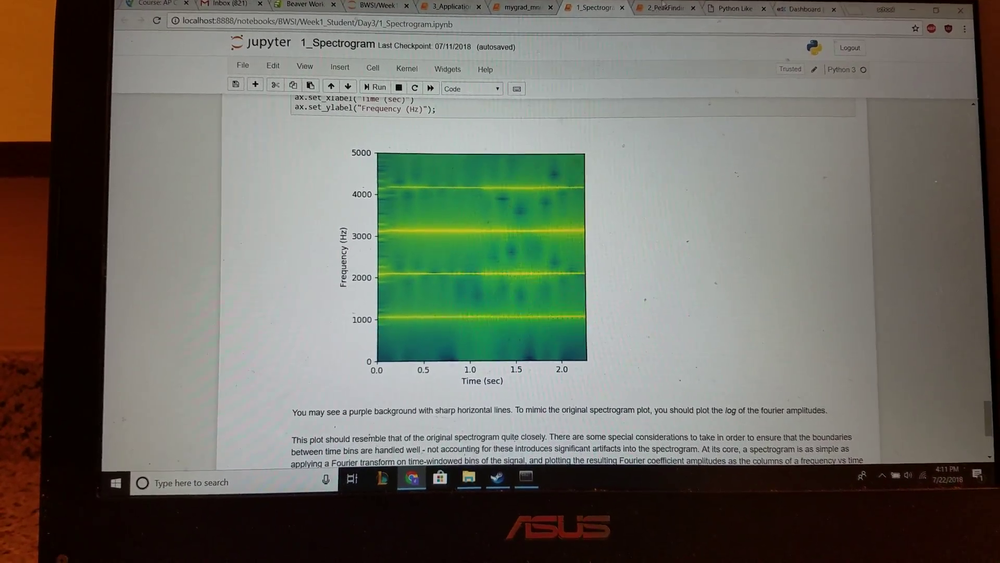
# Open the 2_PeakFinding notebook and scroll to the plot_compare paw peak comparison output.
pyautogui.click(657, 10)
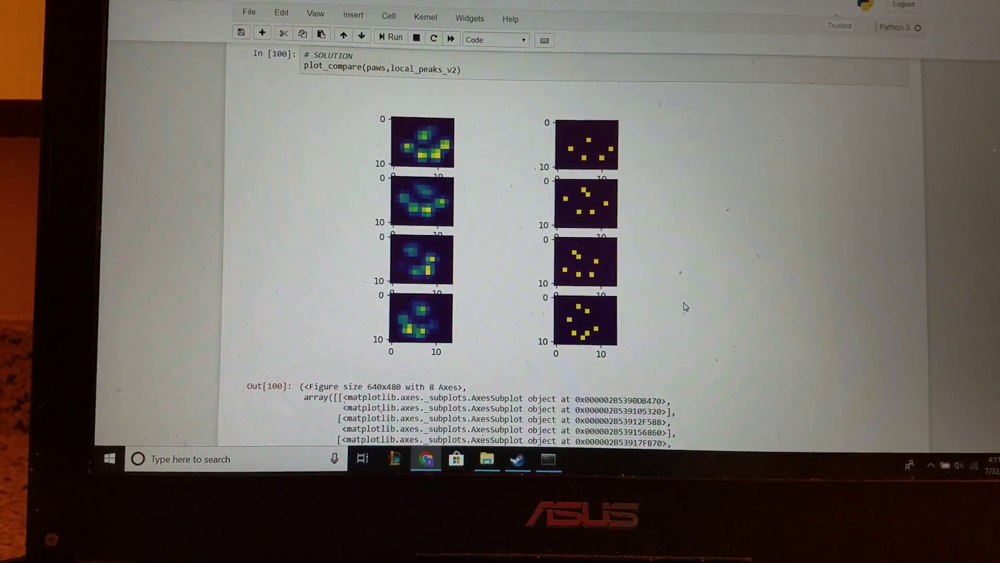
pyautogui.scroll(-3)
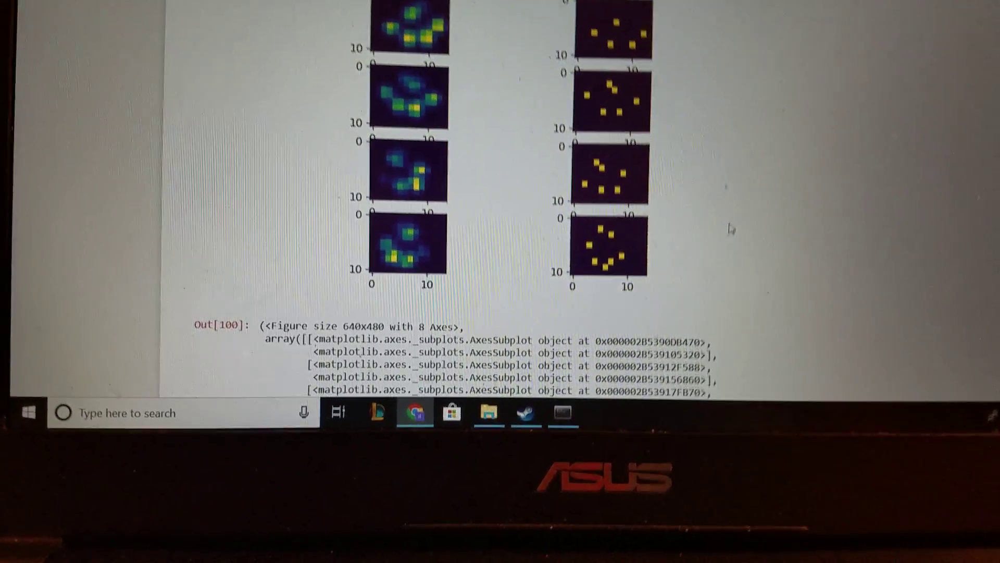